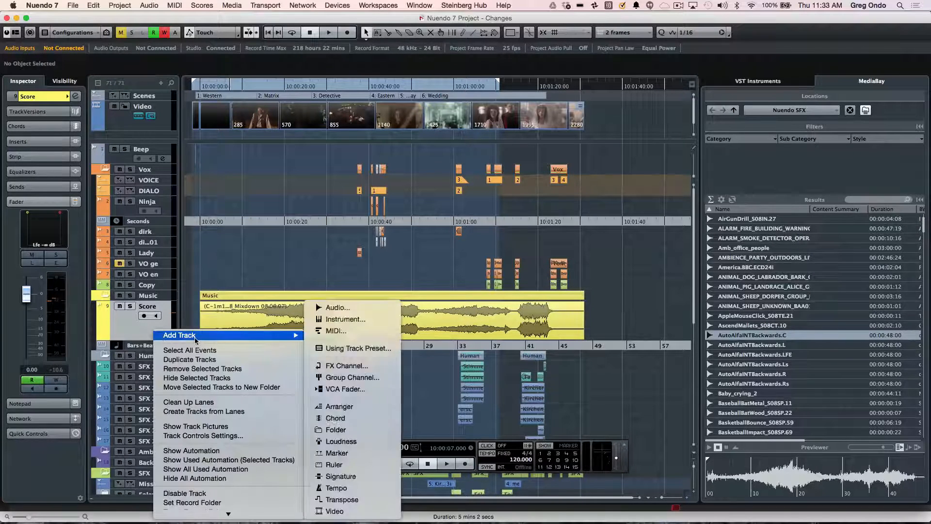
{"action": "mouse_move", "coordinate": [336, 418]}
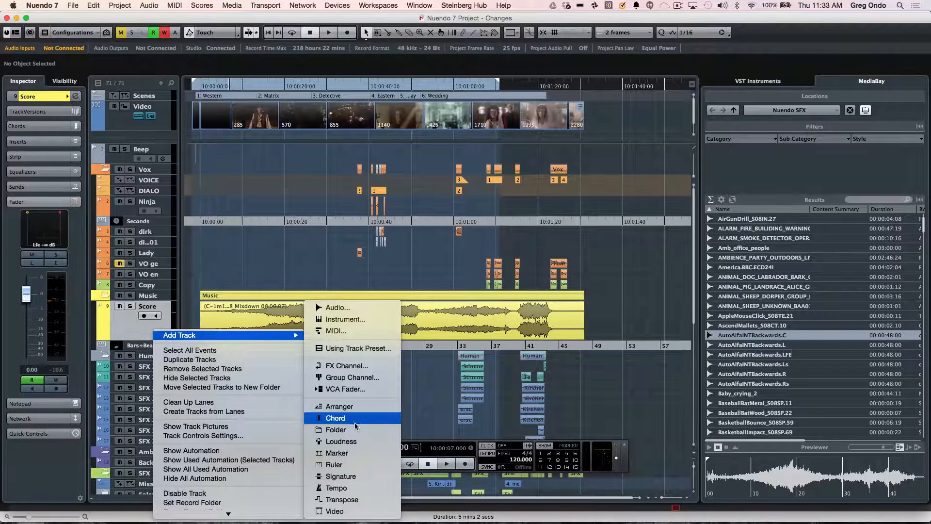
{"action": "mouse_move", "coordinate": [333, 465]}
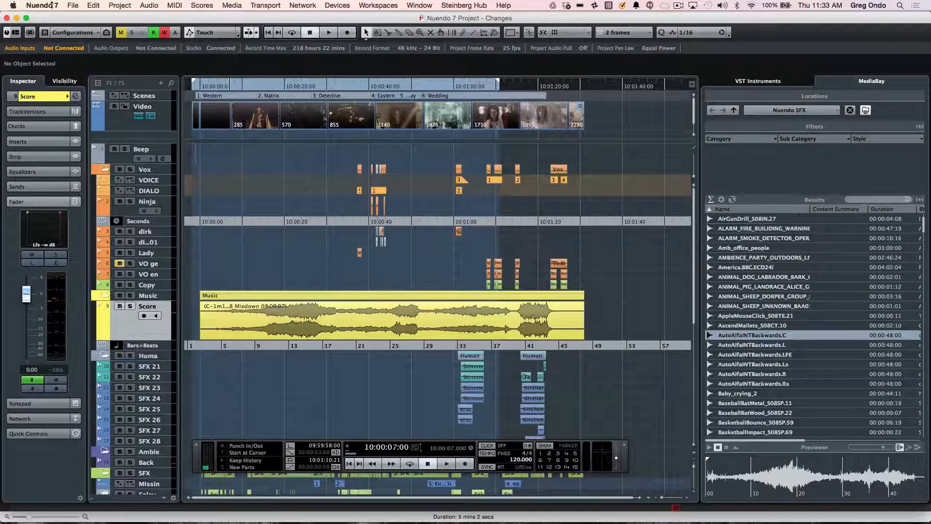
{"action": "mouse_move", "coordinate": [13, 32]}
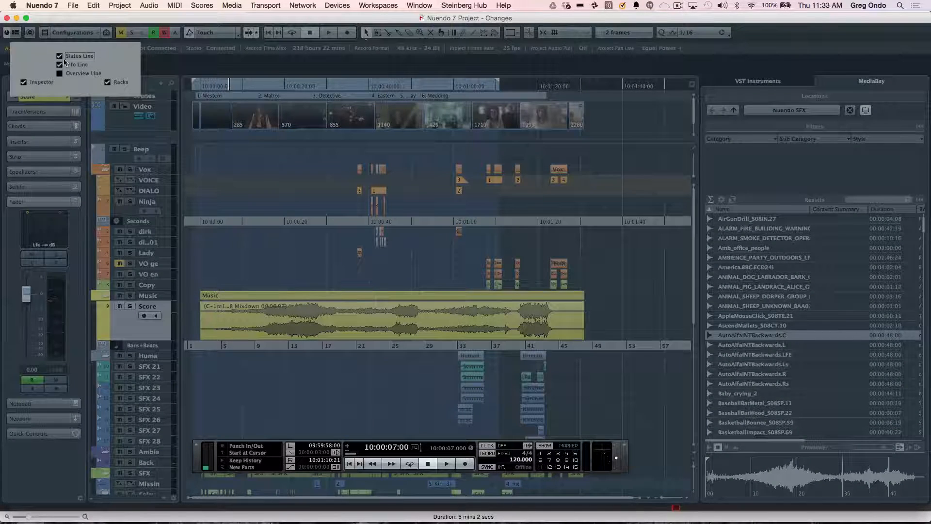
- Toggle the Inspector and right-hand zone off and back on from the window layout controls
{"action": "left_click", "coordinate": [23, 81]}
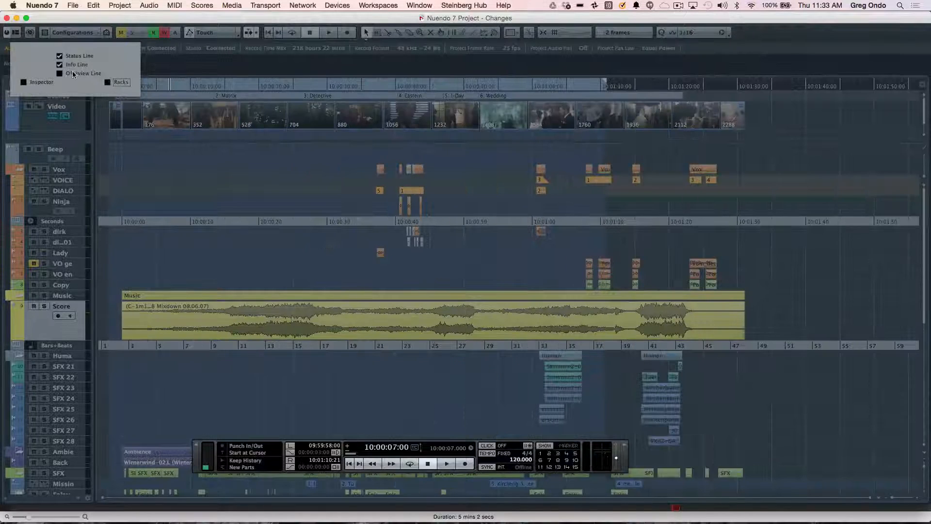
{"action": "left_click", "coordinate": [59, 72]}
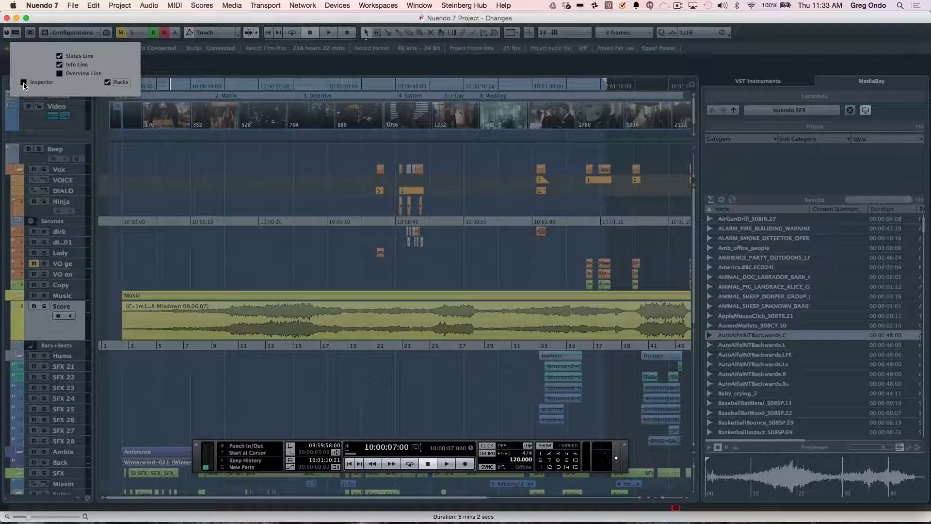
{"action": "left_click", "coordinate": [23, 81]}
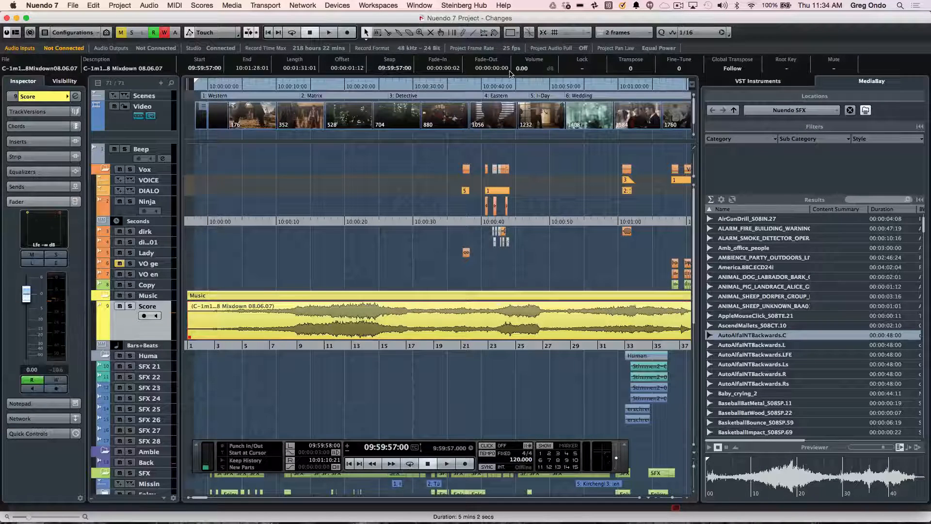
{"action": "mouse_move", "coordinate": [425, 95]}
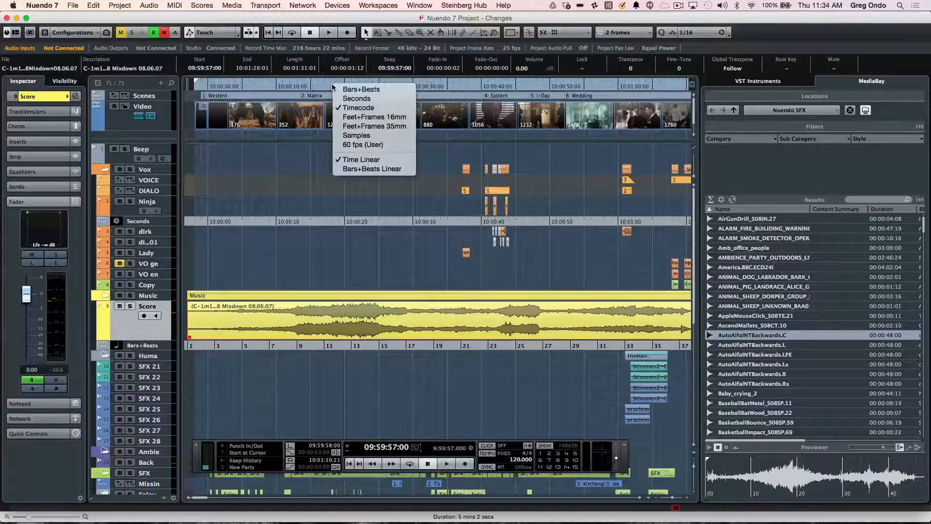
{"action": "mouse_move", "coordinate": [361, 90]}
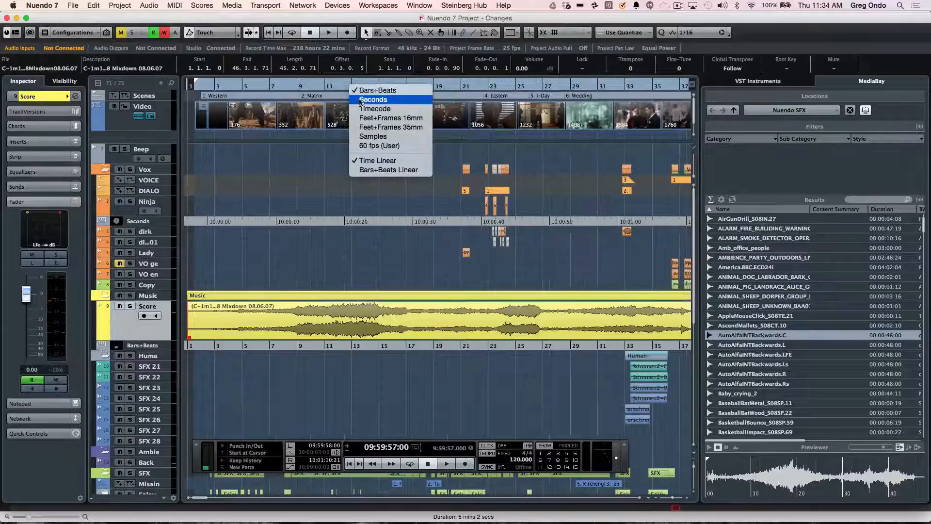
{"action": "mouse_move", "coordinate": [375, 108]}
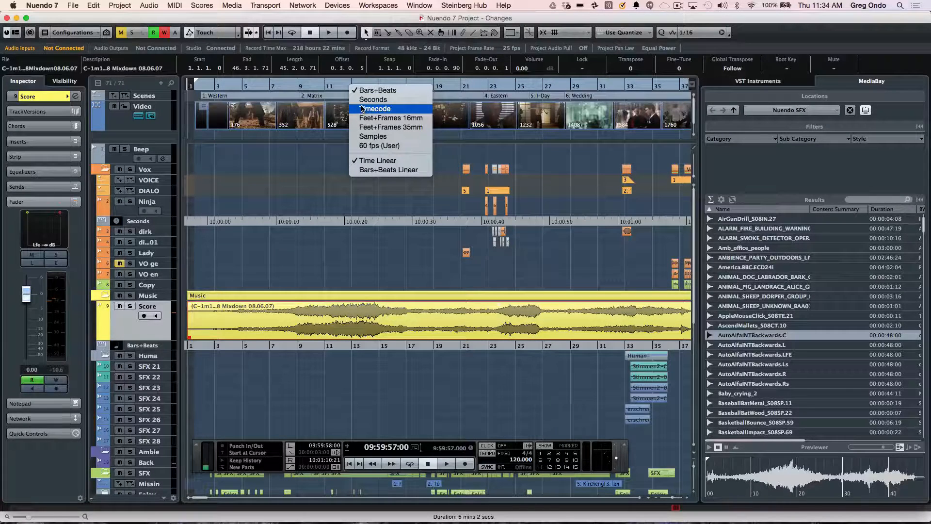
- Switch the ruler's time display from Bars+Beats back to Timecode
{"action": "left_click", "coordinate": [376, 108]}
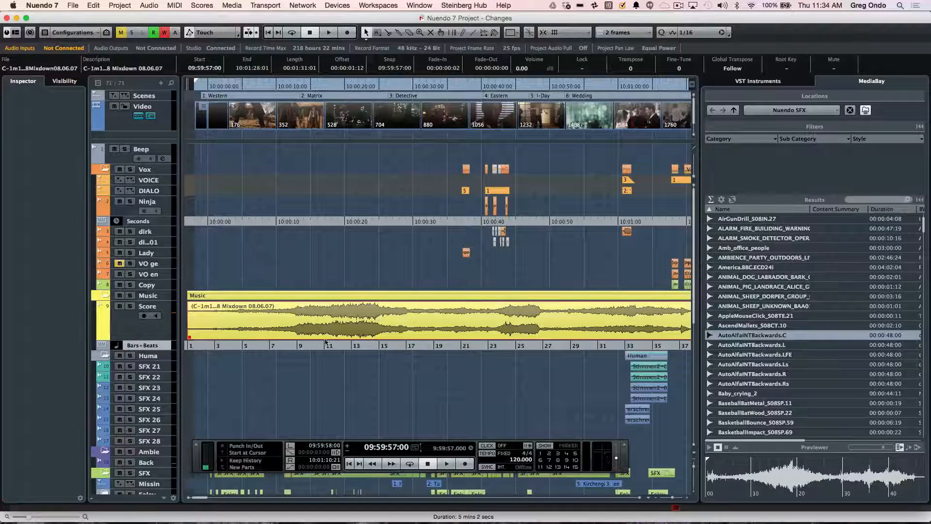
{"action": "mouse_move", "coordinate": [281, 383]}
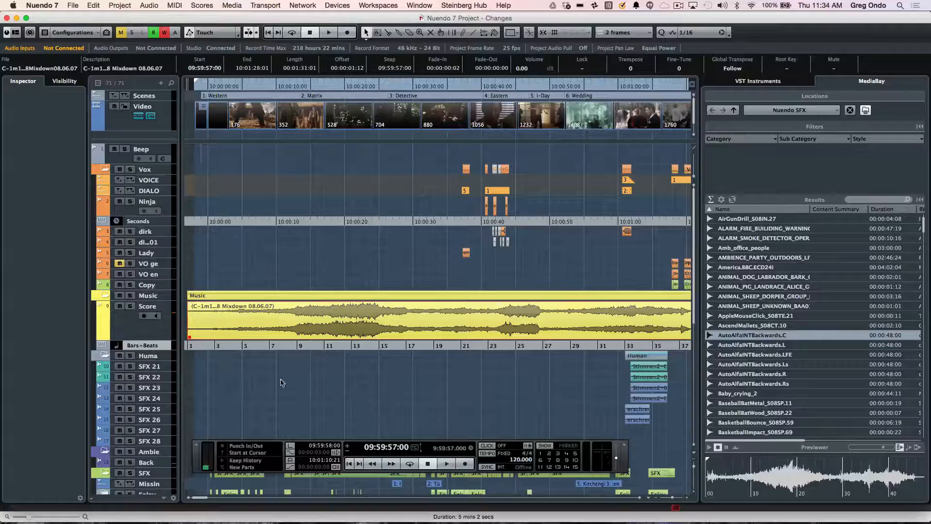
- View the Add Track menu on the Bars+Beats ruler track and dismiss it without adding anything
{"action": "right_click", "coordinate": [184, 346]}
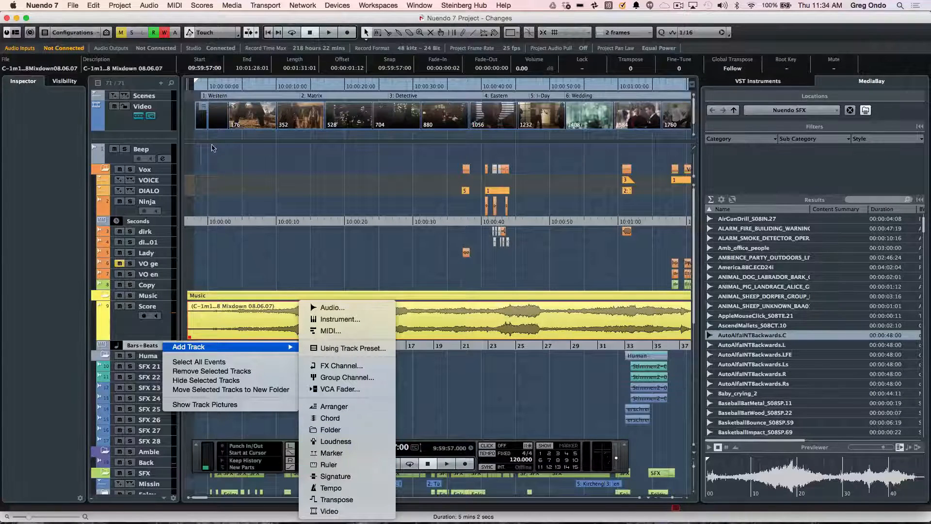
{"action": "left_click", "coordinate": [270, 269]}
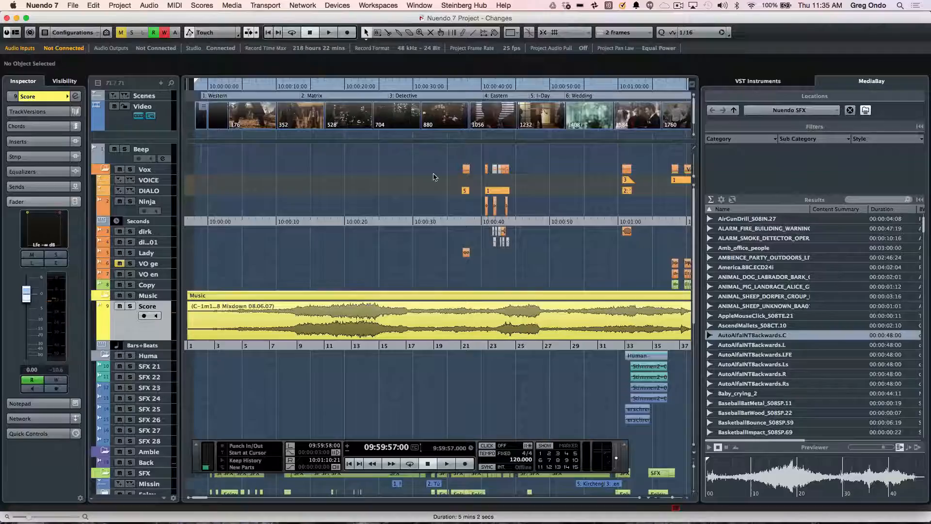
{"action": "scroll", "scroll_direction": "down", "scroll_amount": 3}
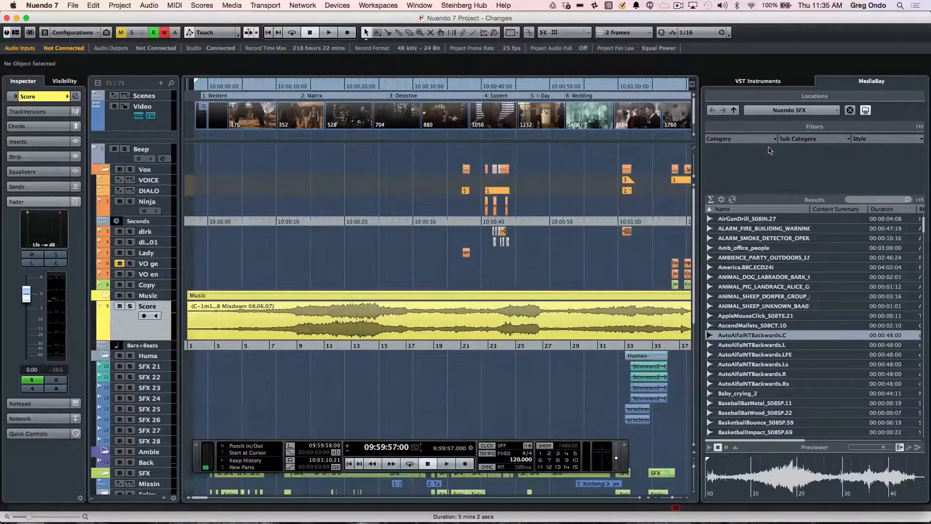
{"action": "mouse_move", "coordinate": [692, 151]}
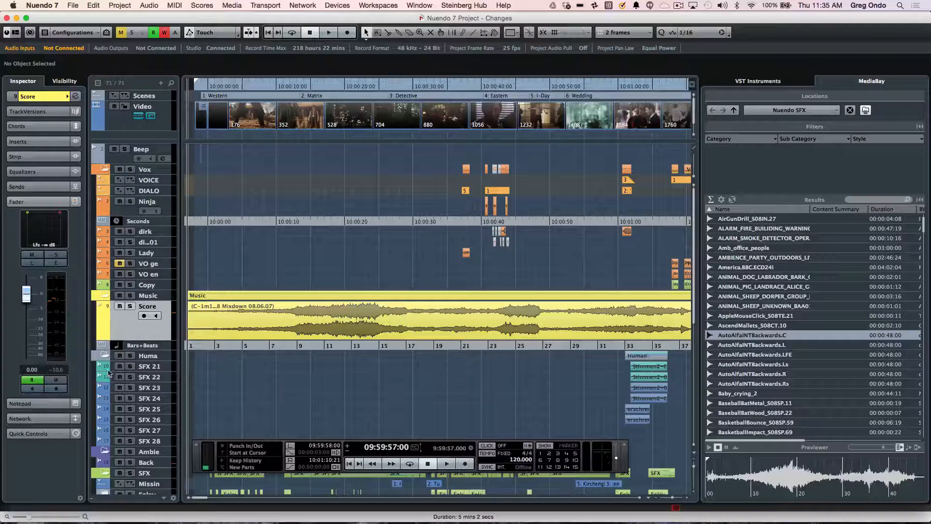
- Expand the Human and sound-effects folders into their tracks and show the left zone's Visibility list
{"action": "left_click", "coordinate": [147, 355]}
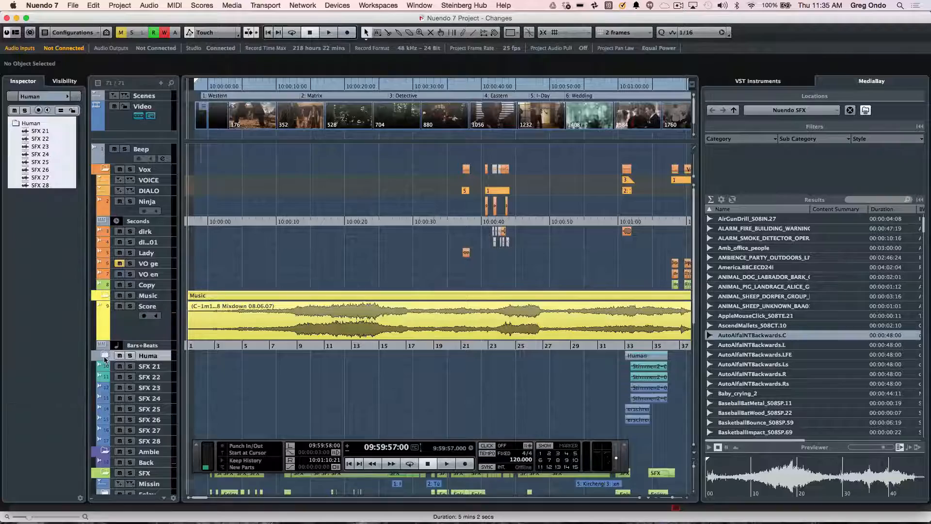
{"action": "left_click", "coordinate": [99, 355]}
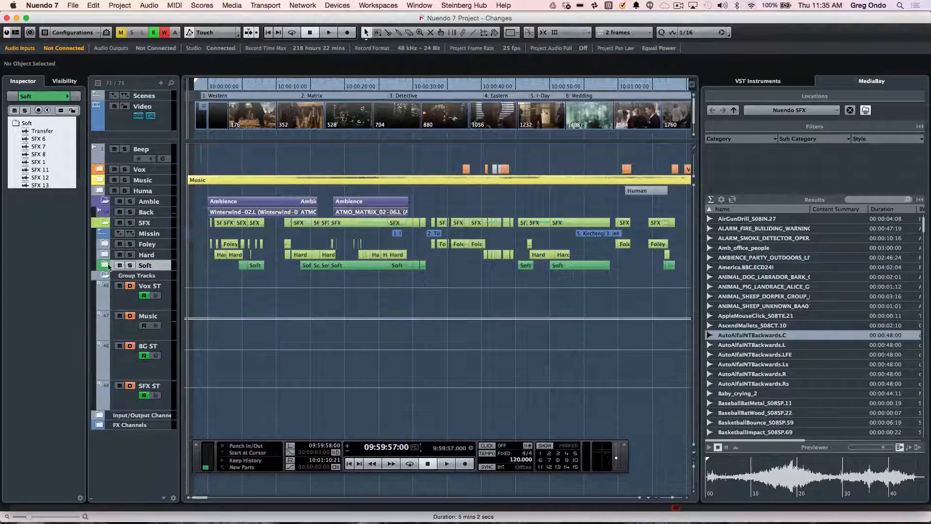
{"action": "left_click", "coordinate": [105, 233]}
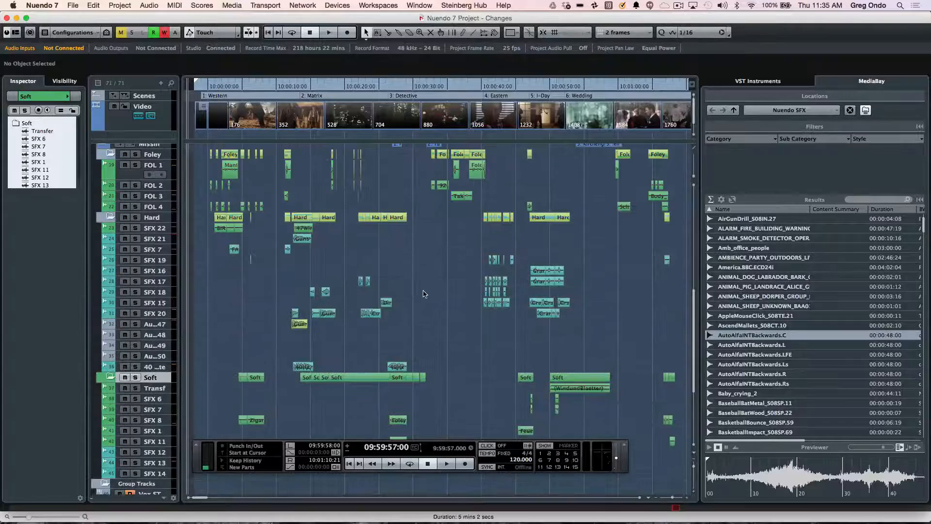
{"action": "left_click", "coordinate": [64, 82]}
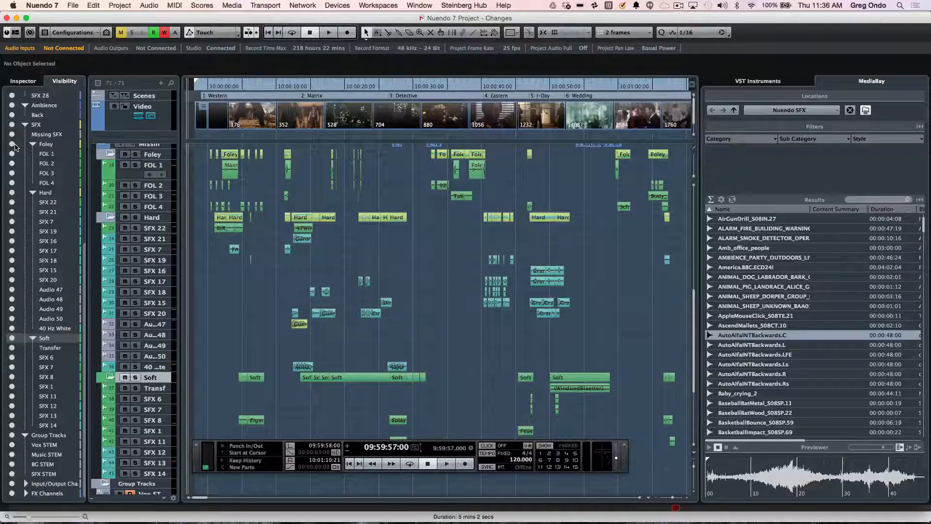
{"action": "left_click", "coordinate": [33, 144]}
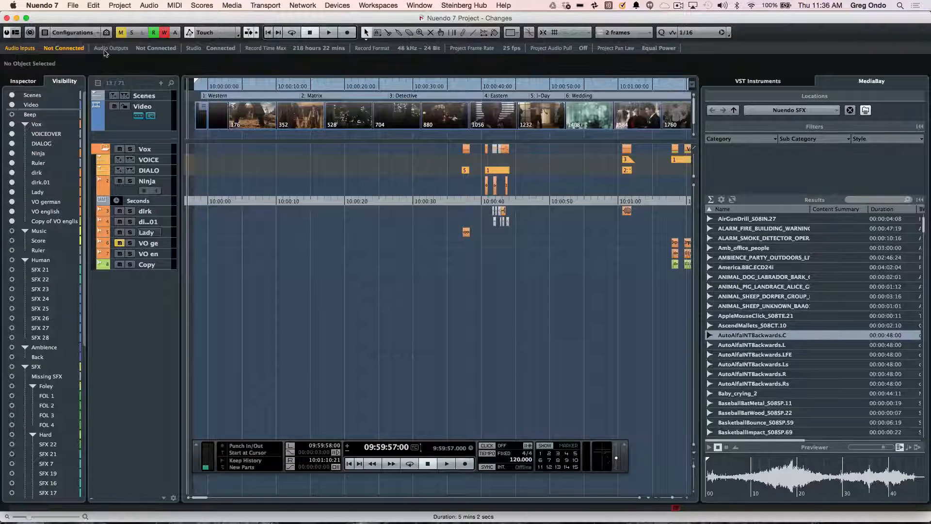
{"action": "left_click", "coordinate": [96, 32]}
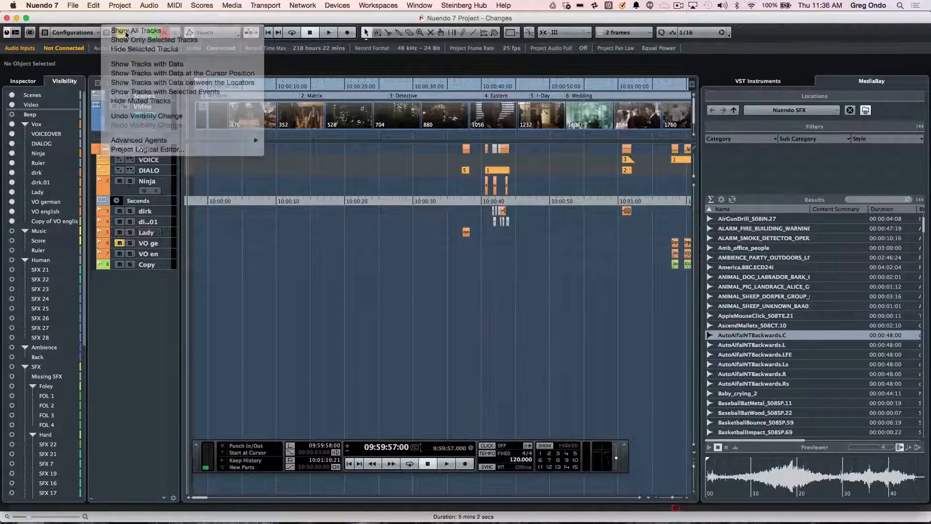
{"action": "left_click", "coordinate": [136, 31]}
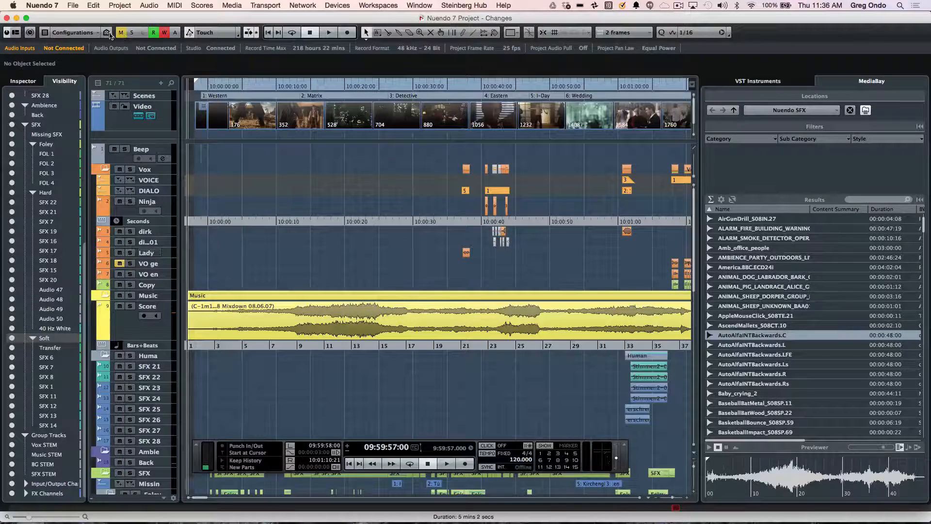
- Check the track visibility options, then play the project briefly from the start and stop
{"action": "left_click", "coordinate": [108, 32]}
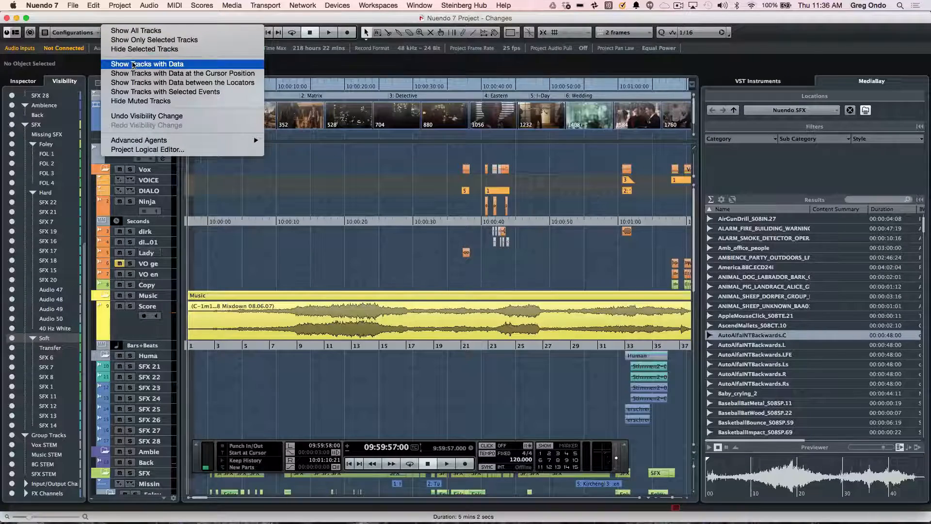
{"action": "mouse_move", "coordinate": [183, 72]}
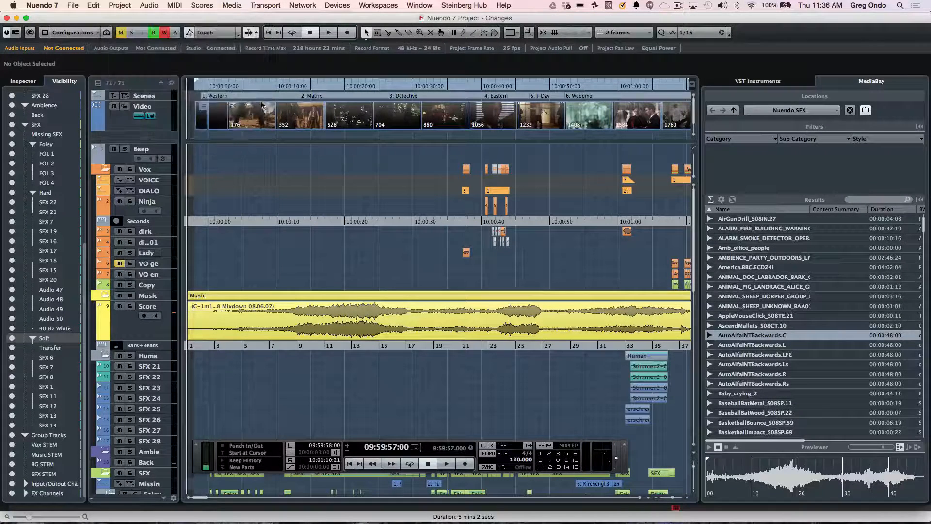
{"action": "left_click", "coordinate": [329, 32]}
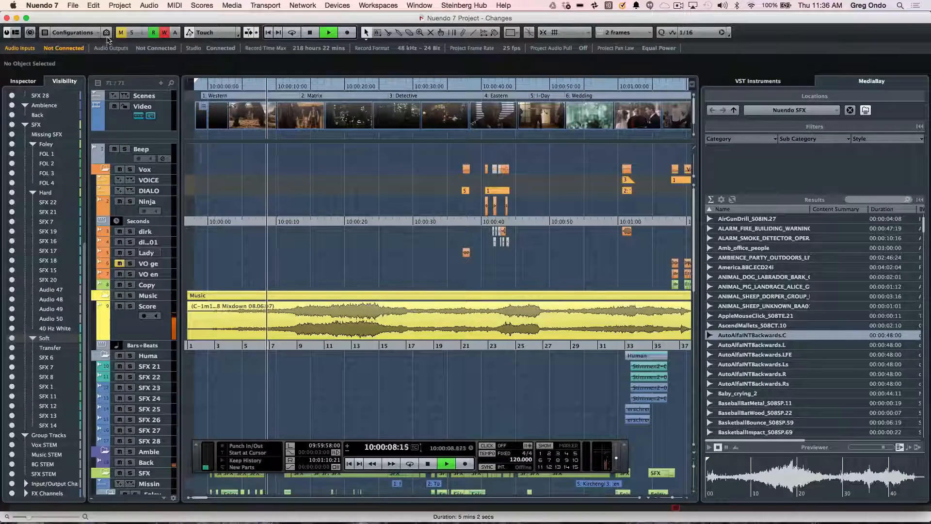
{"action": "left_click", "coordinate": [64, 80]}
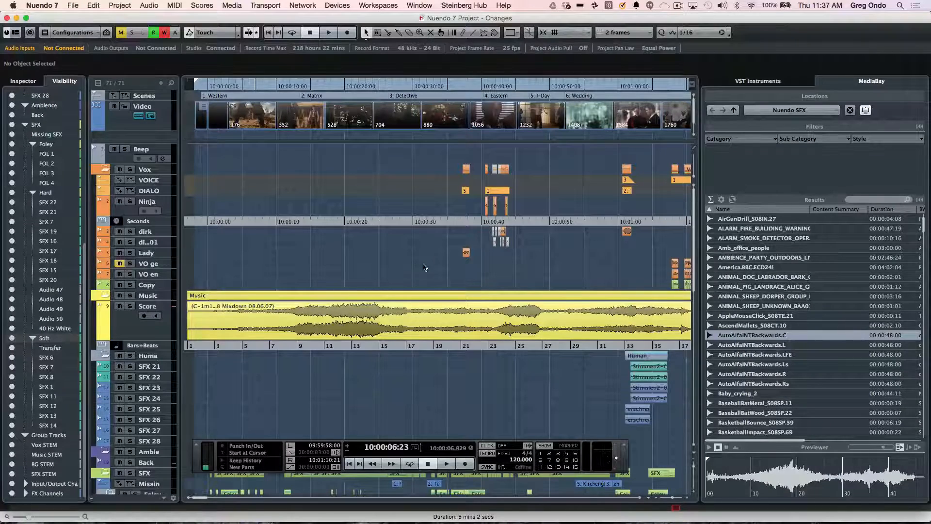
{"action": "mouse_move", "coordinate": [426, 398]}
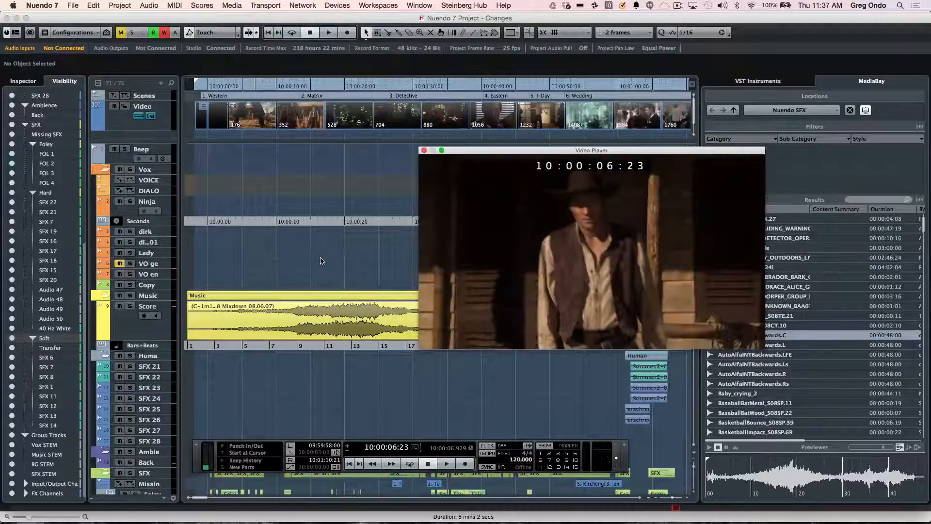
- View the video frame in the Video Player at the current project position
{"action": "left_click", "coordinate": [424, 150]}
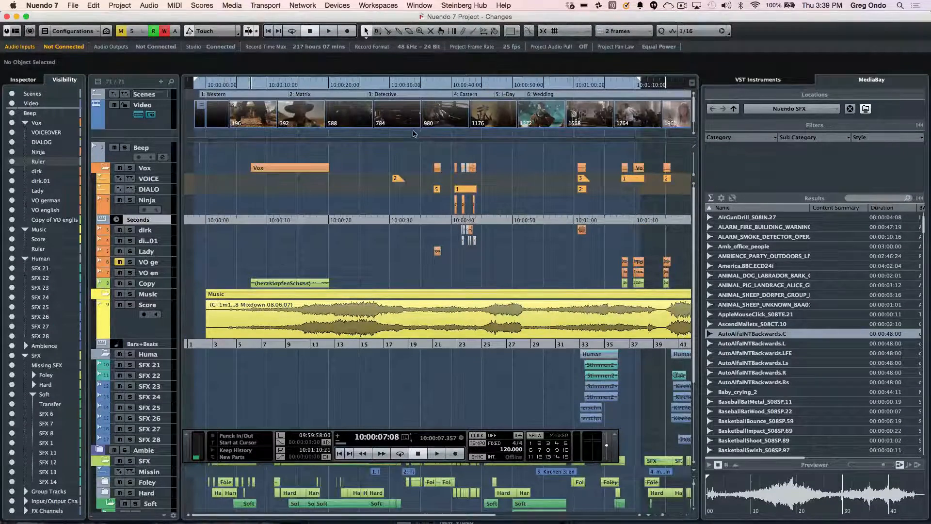
- Look through File import options, then bring Nuendo 7 Demo Project RECO_V1 to the front via the Window menu
{"action": "left_click", "coordinate": [73, 6]}
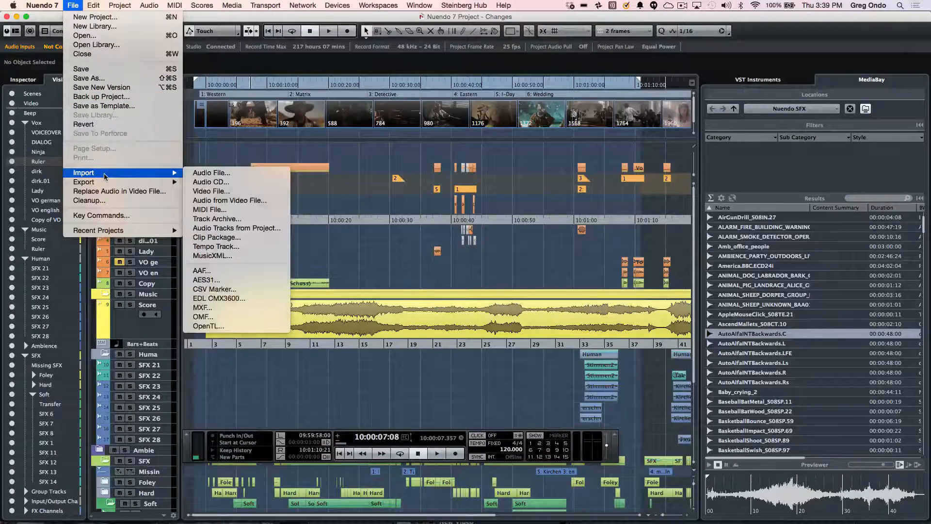
{"action": "mouse_move", "coordinate": [237, 227]}
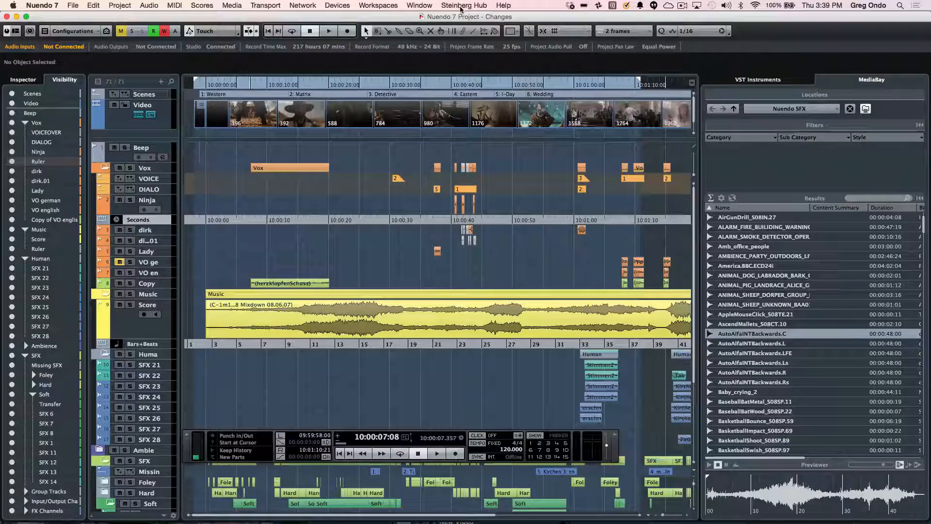
{"action": "left_click", "coordinate": [419, 5]}
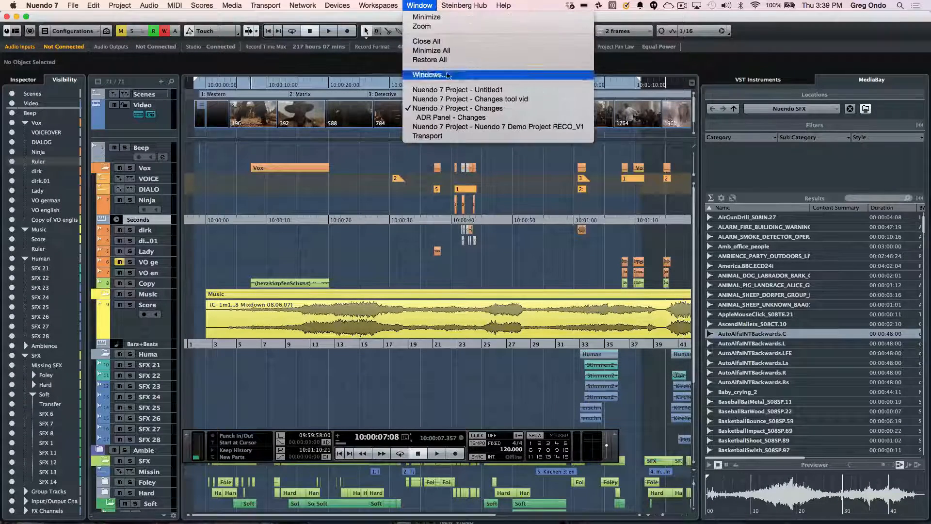
{"action": "left_click", "coordinate": [499, 126]}
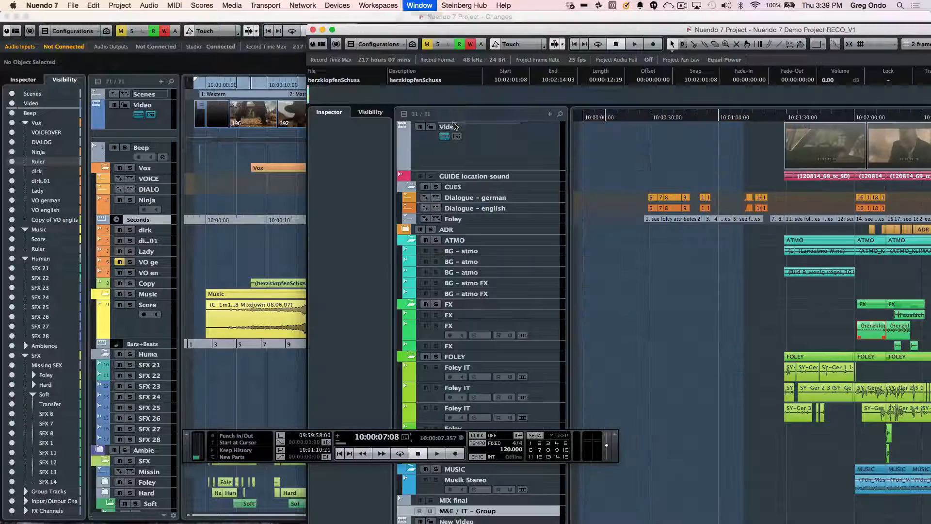